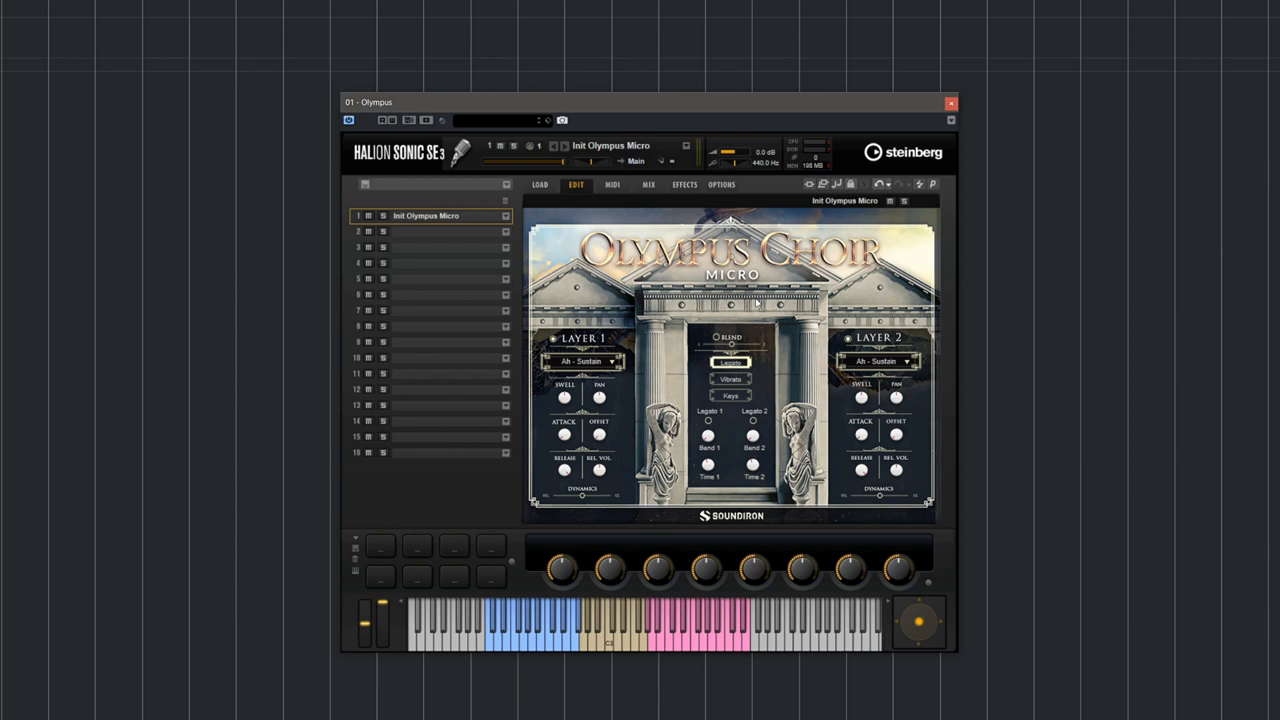
pyautogui.moveTo(583, 425)
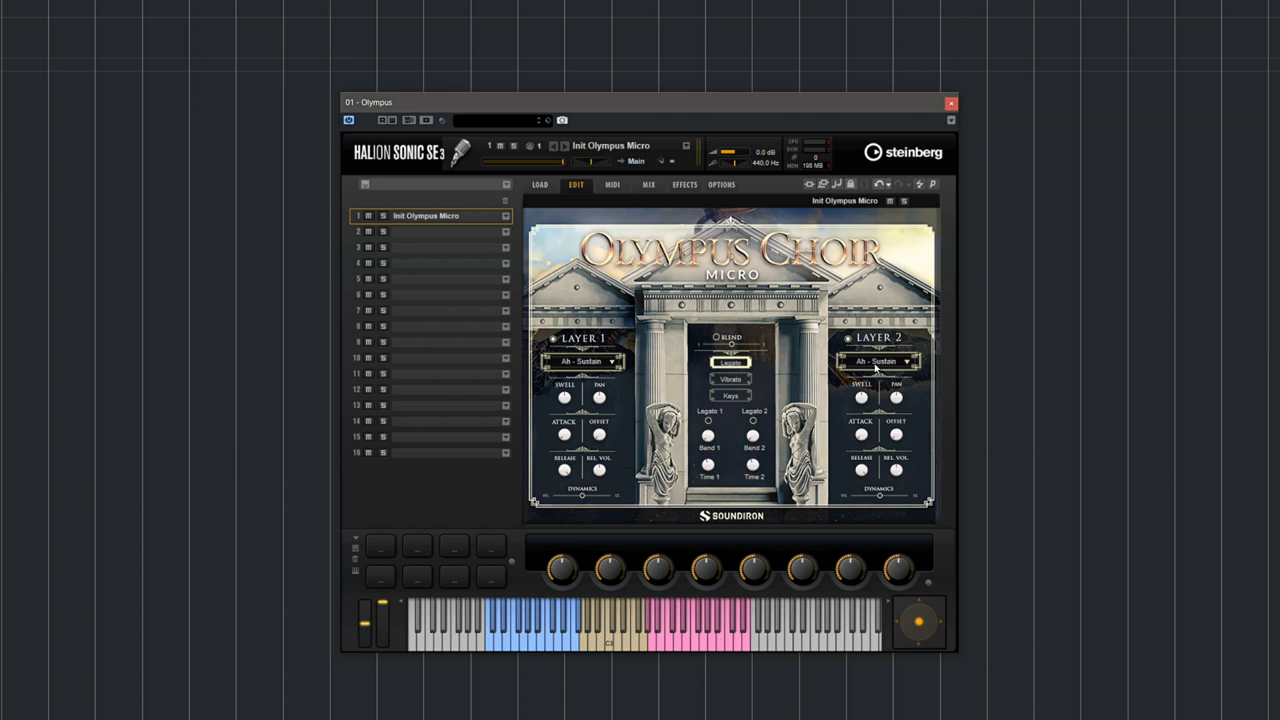
pyautogui.moveTo(888, 362)
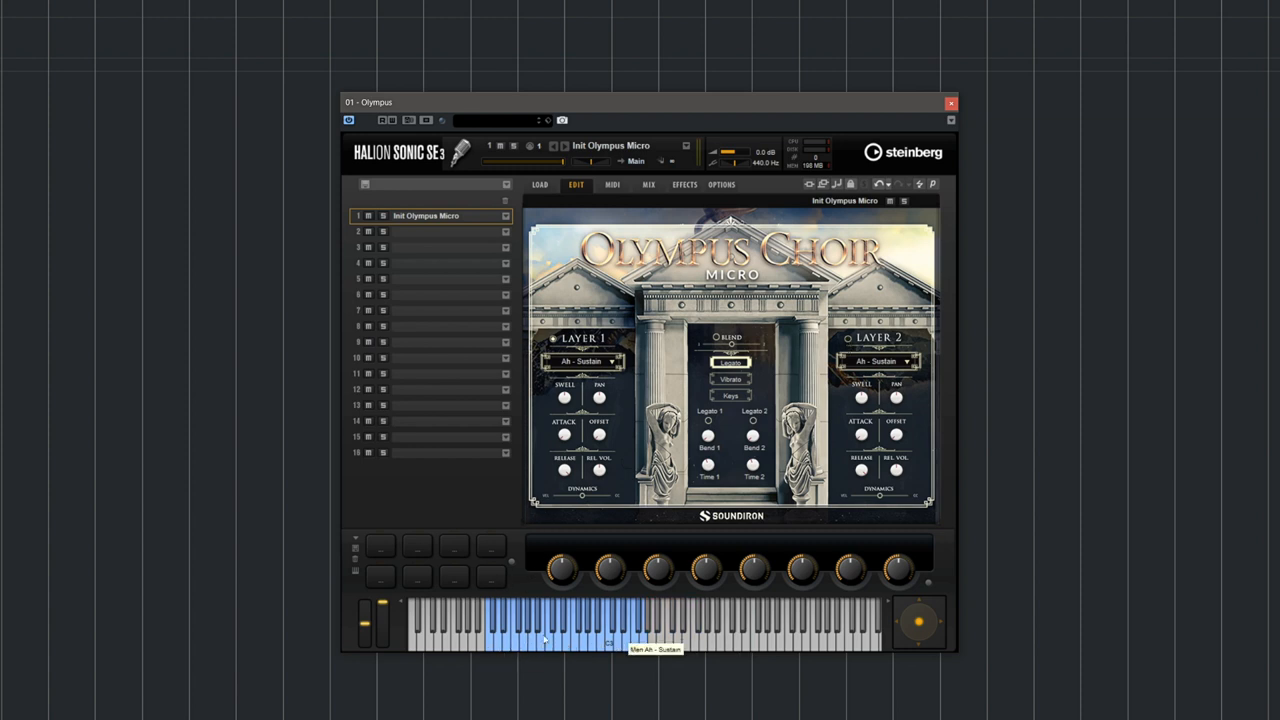
pyautogui.click(588, 361)
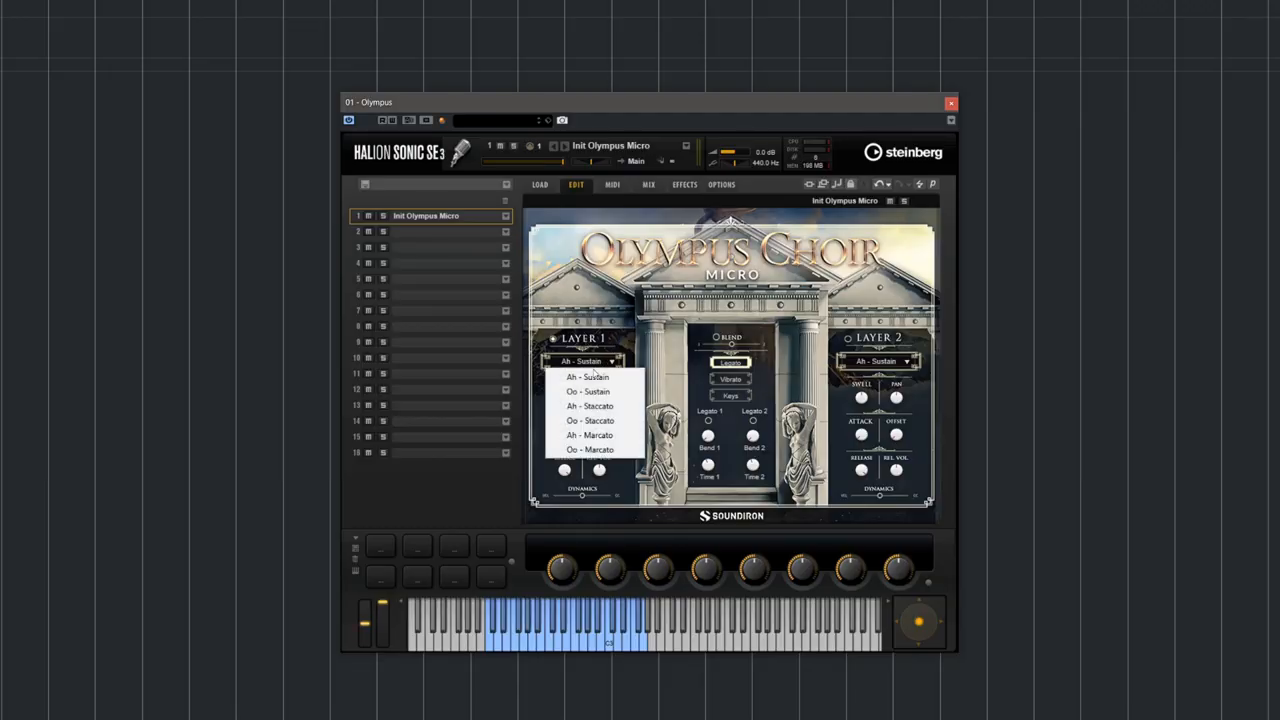
pyautogui.moveTo(590, 406)
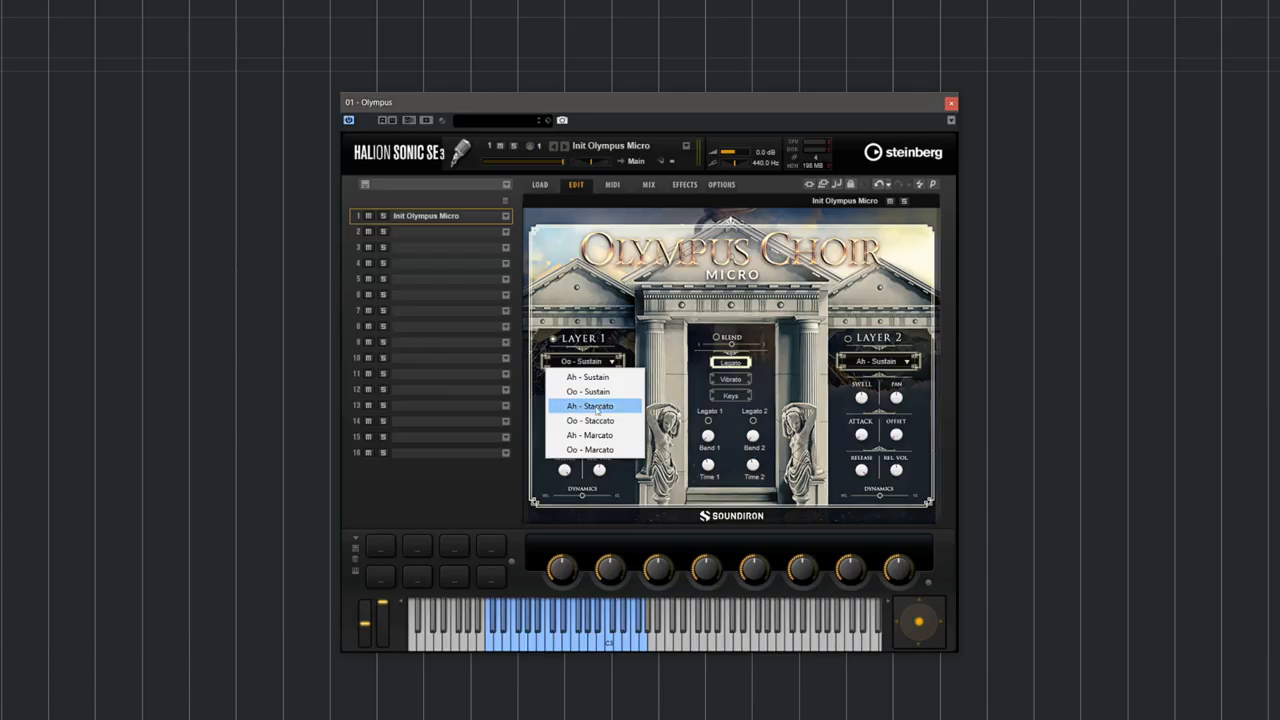